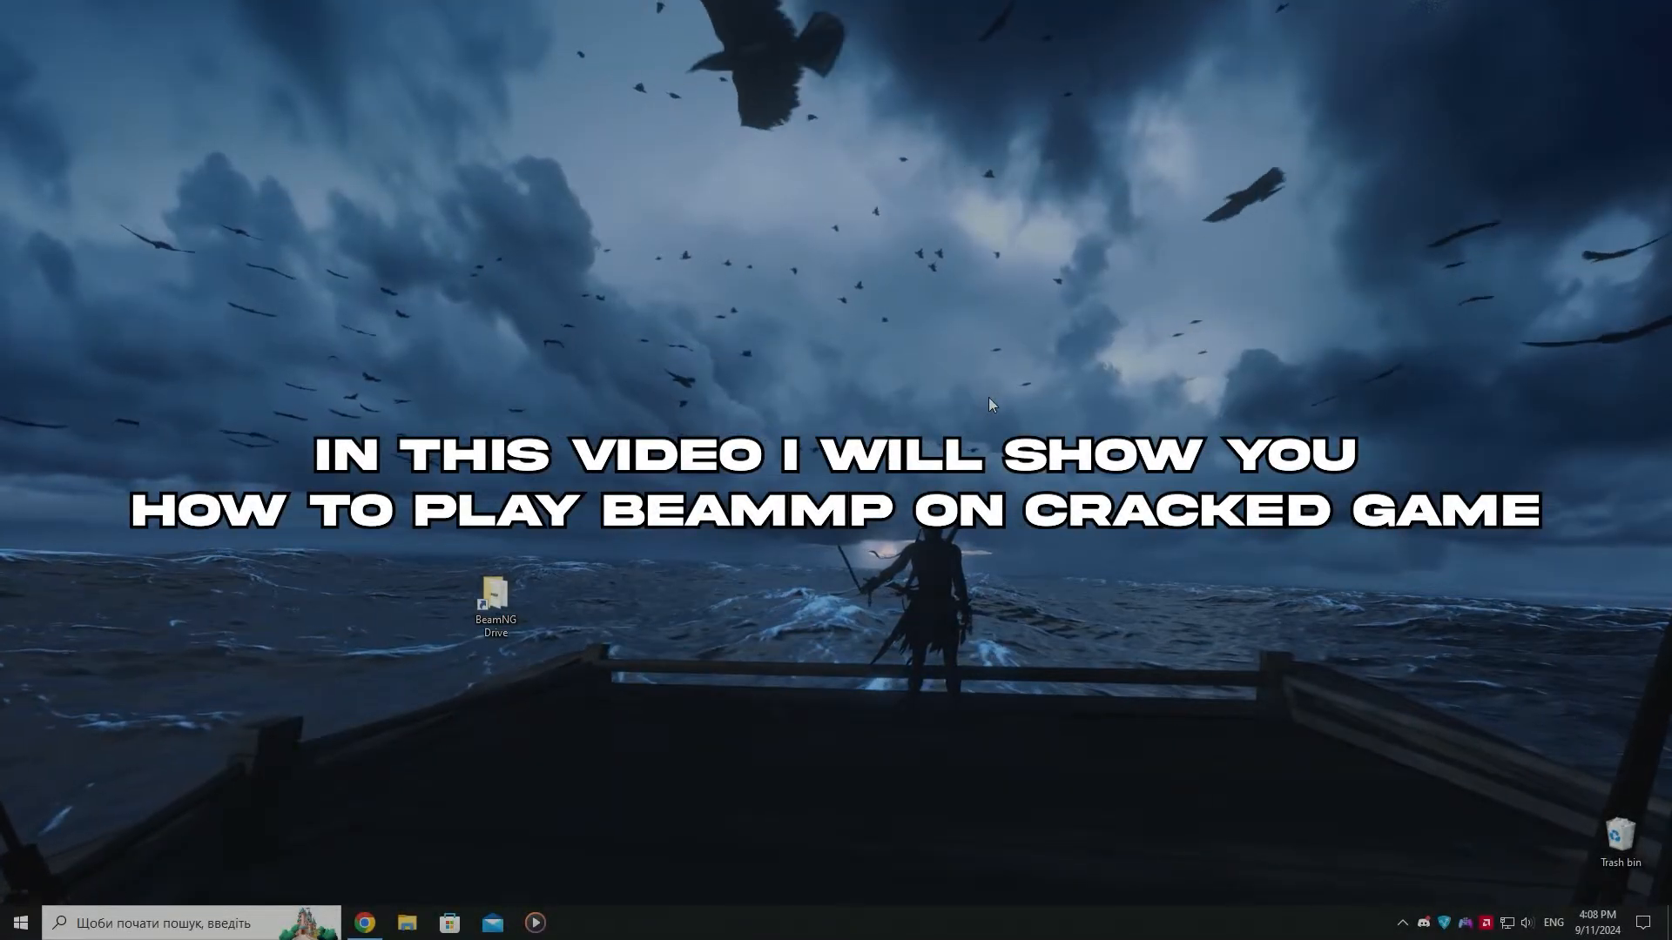
Reach the BeamMP forum's Sign Up form from beammp.com in Chrome
left_click(364, 923)
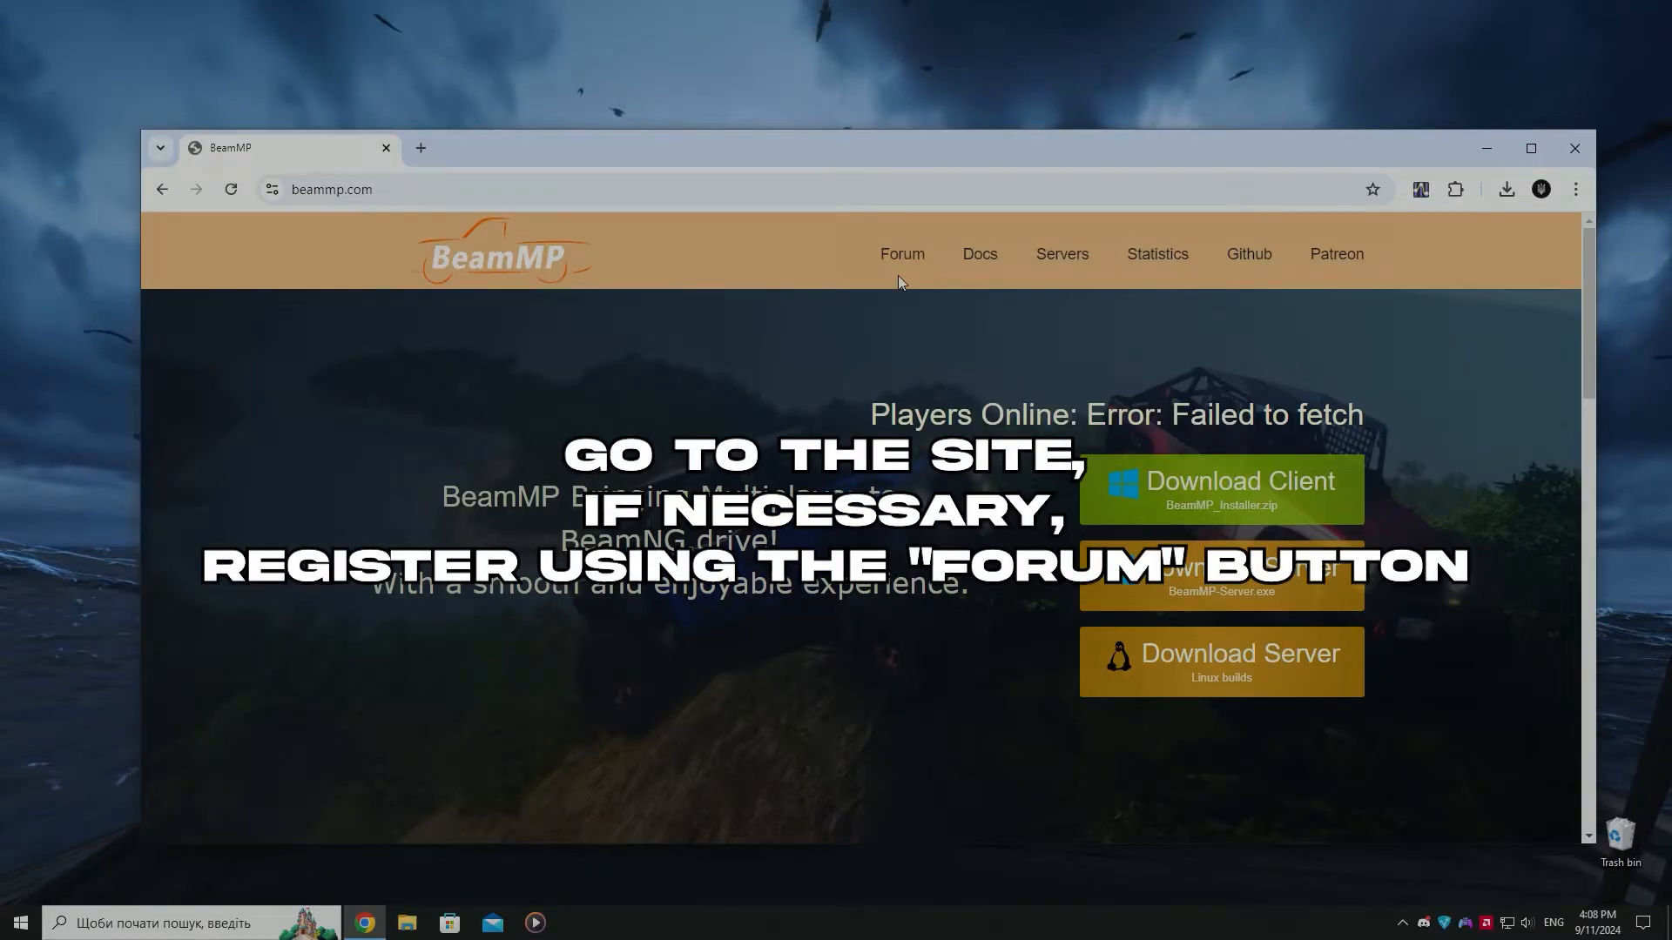
left_click(901, 254)
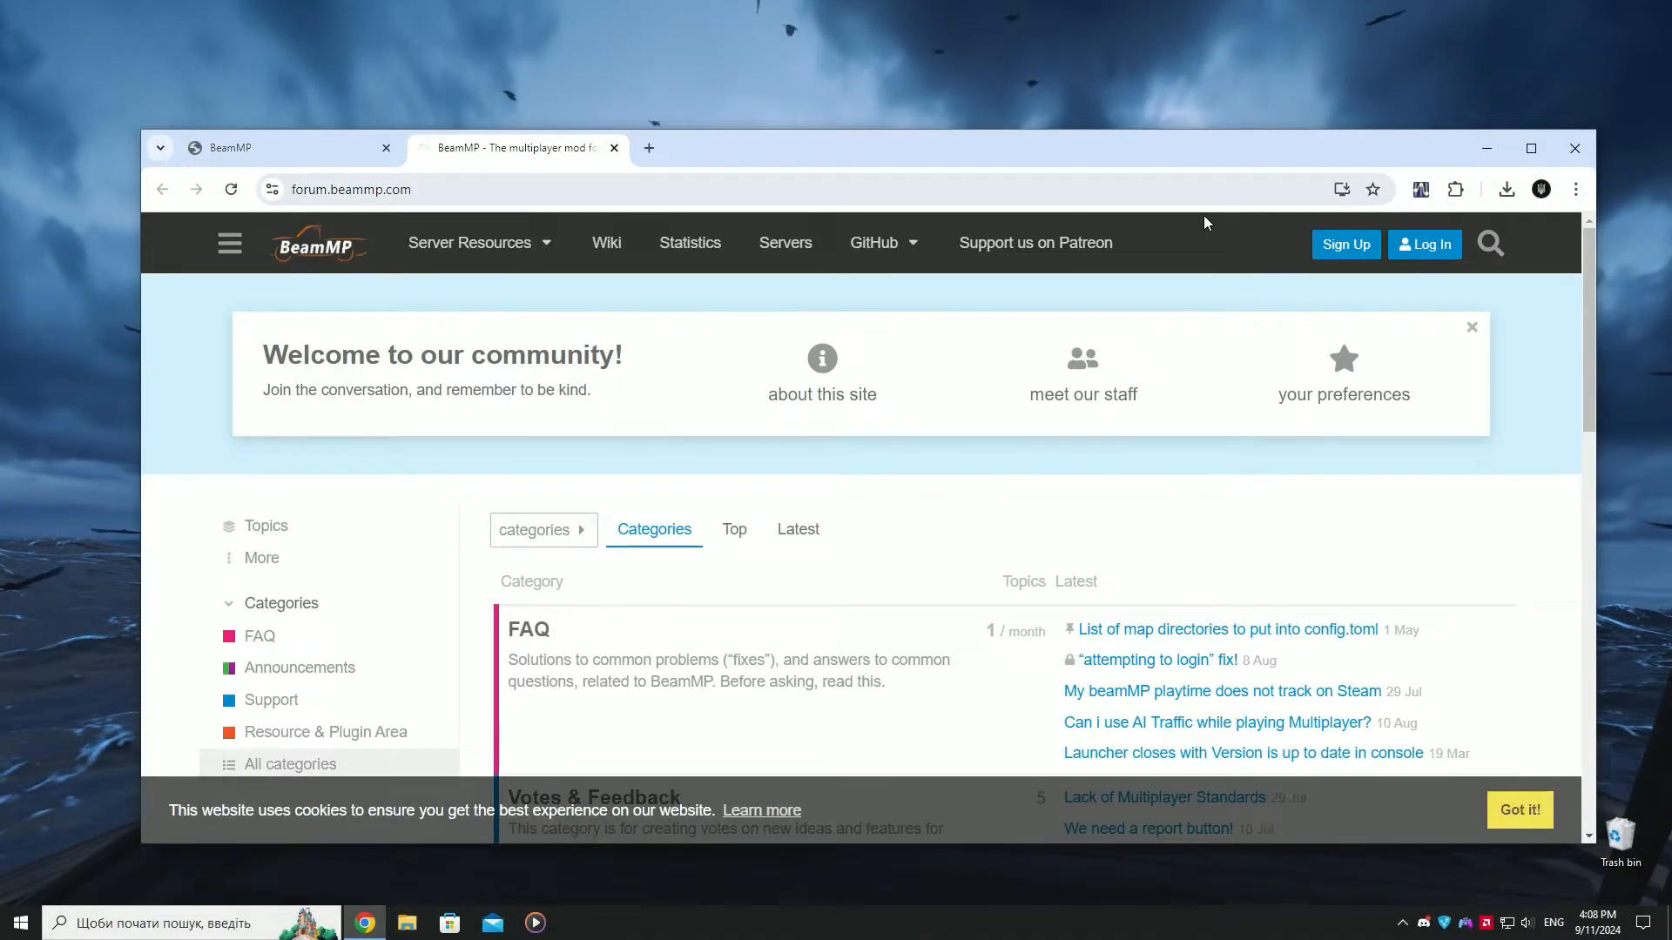
left_click(1344, 244)
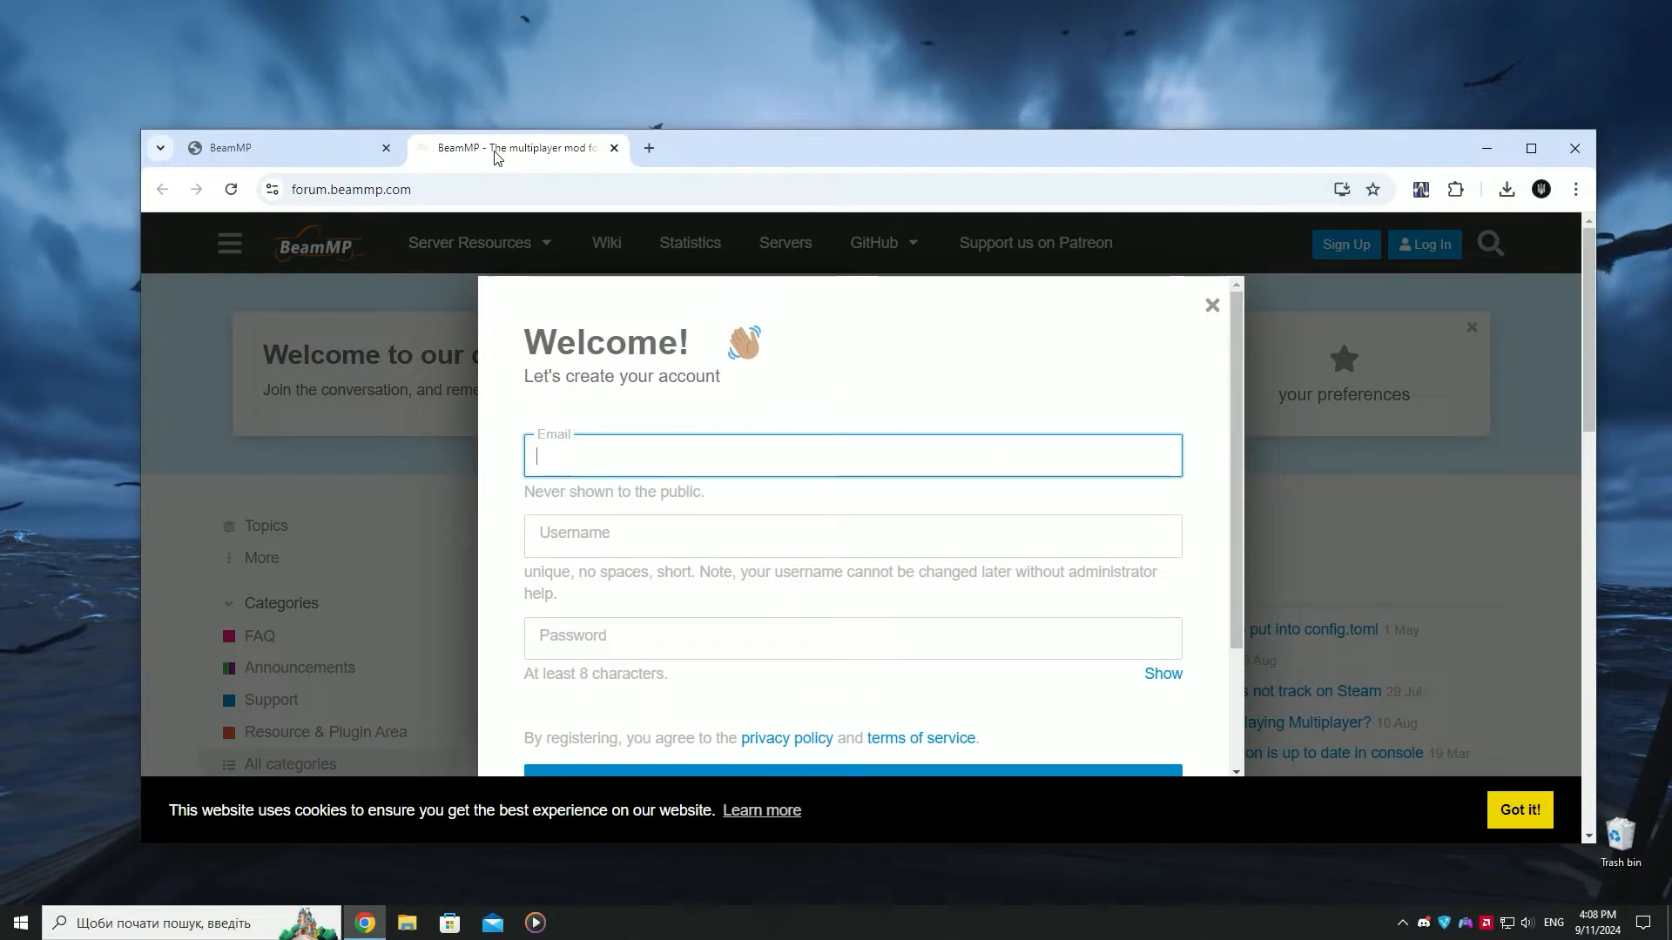
Complete the BeamMP-Launcher setup wizard, leaving its shortcut on the desktop
left_click(1236, 481)
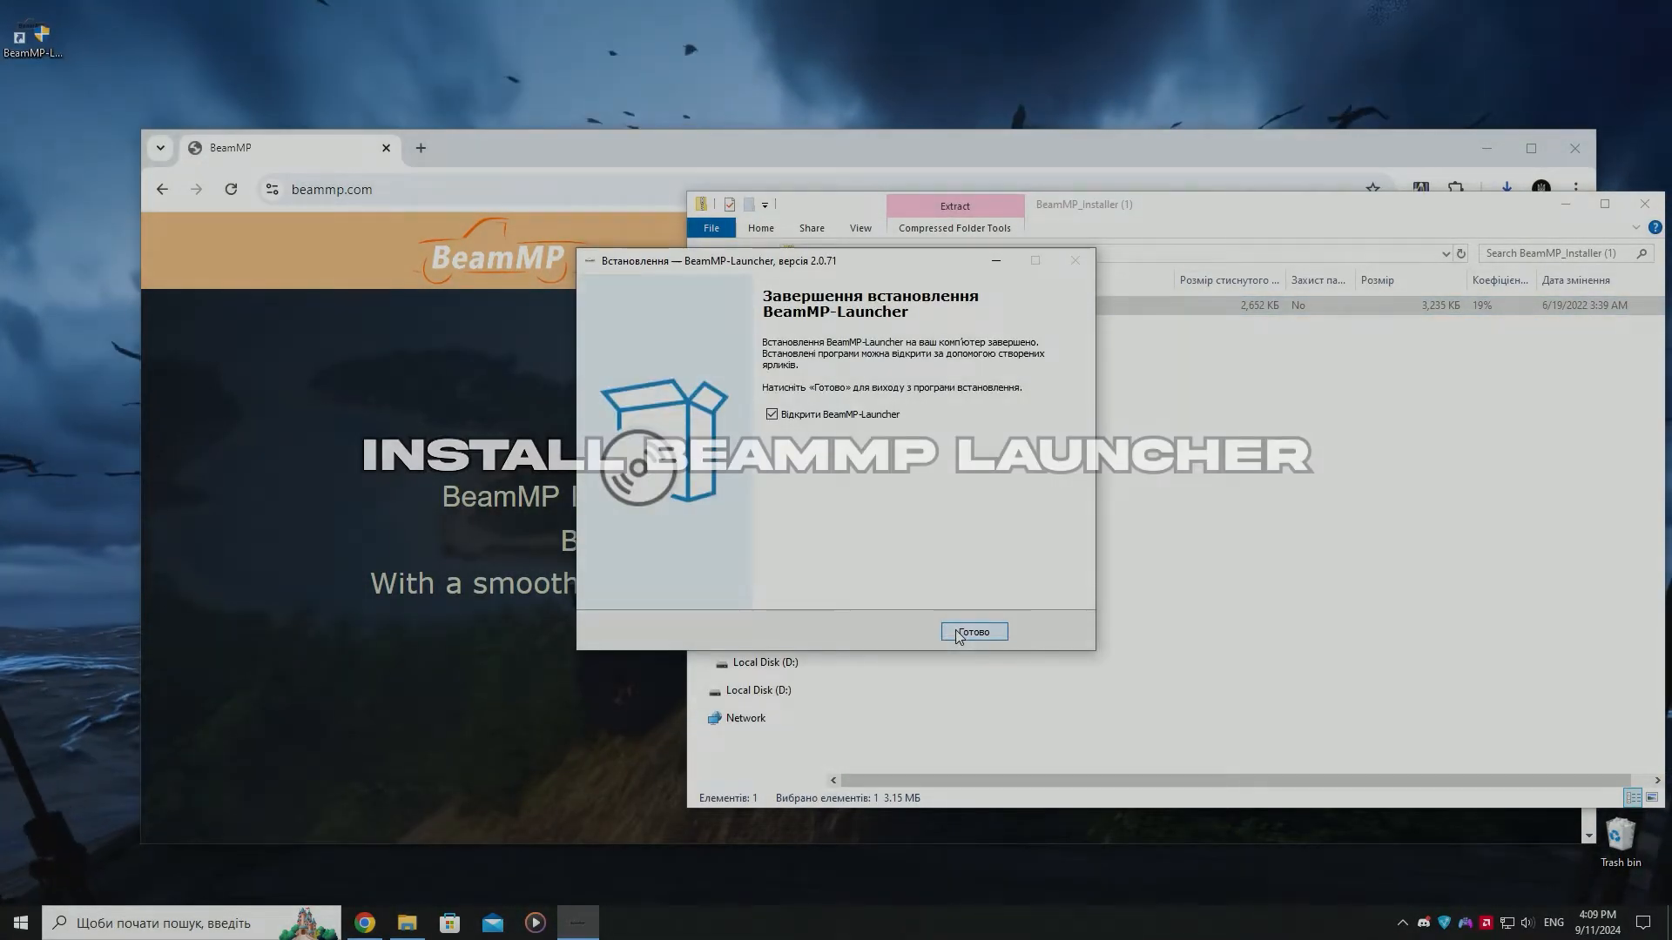
left_click(972, 630)
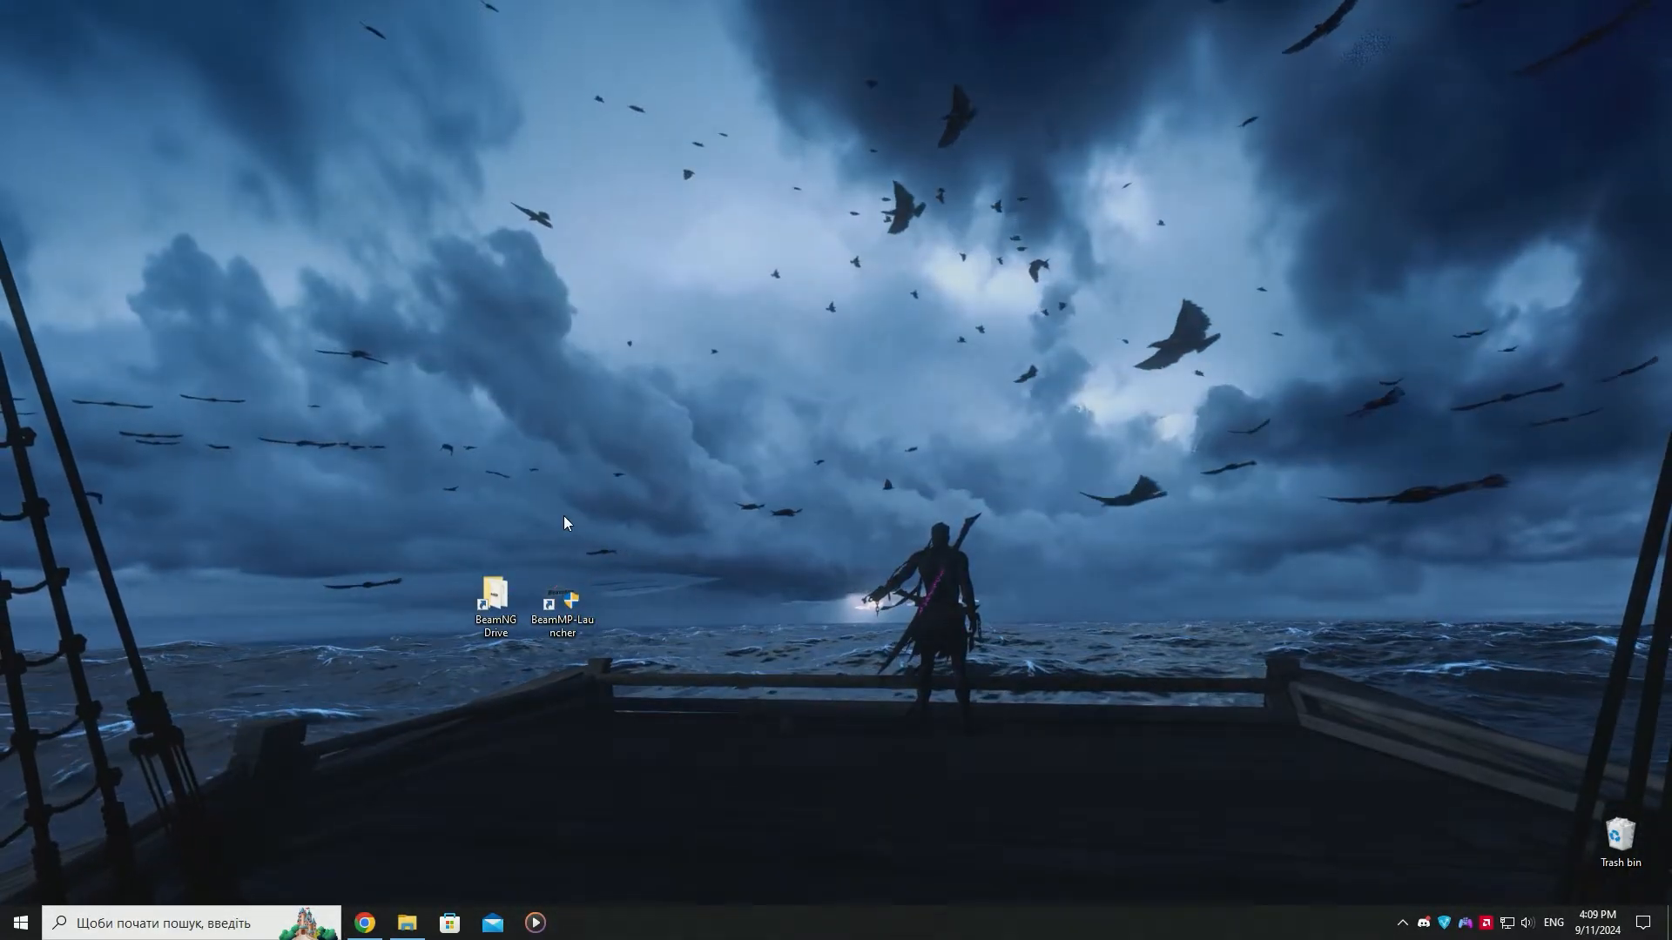
Go from the BeamNG Drive desktop shortcut's file location into the BeamNG.Drive main folder
double_click(562, 603)
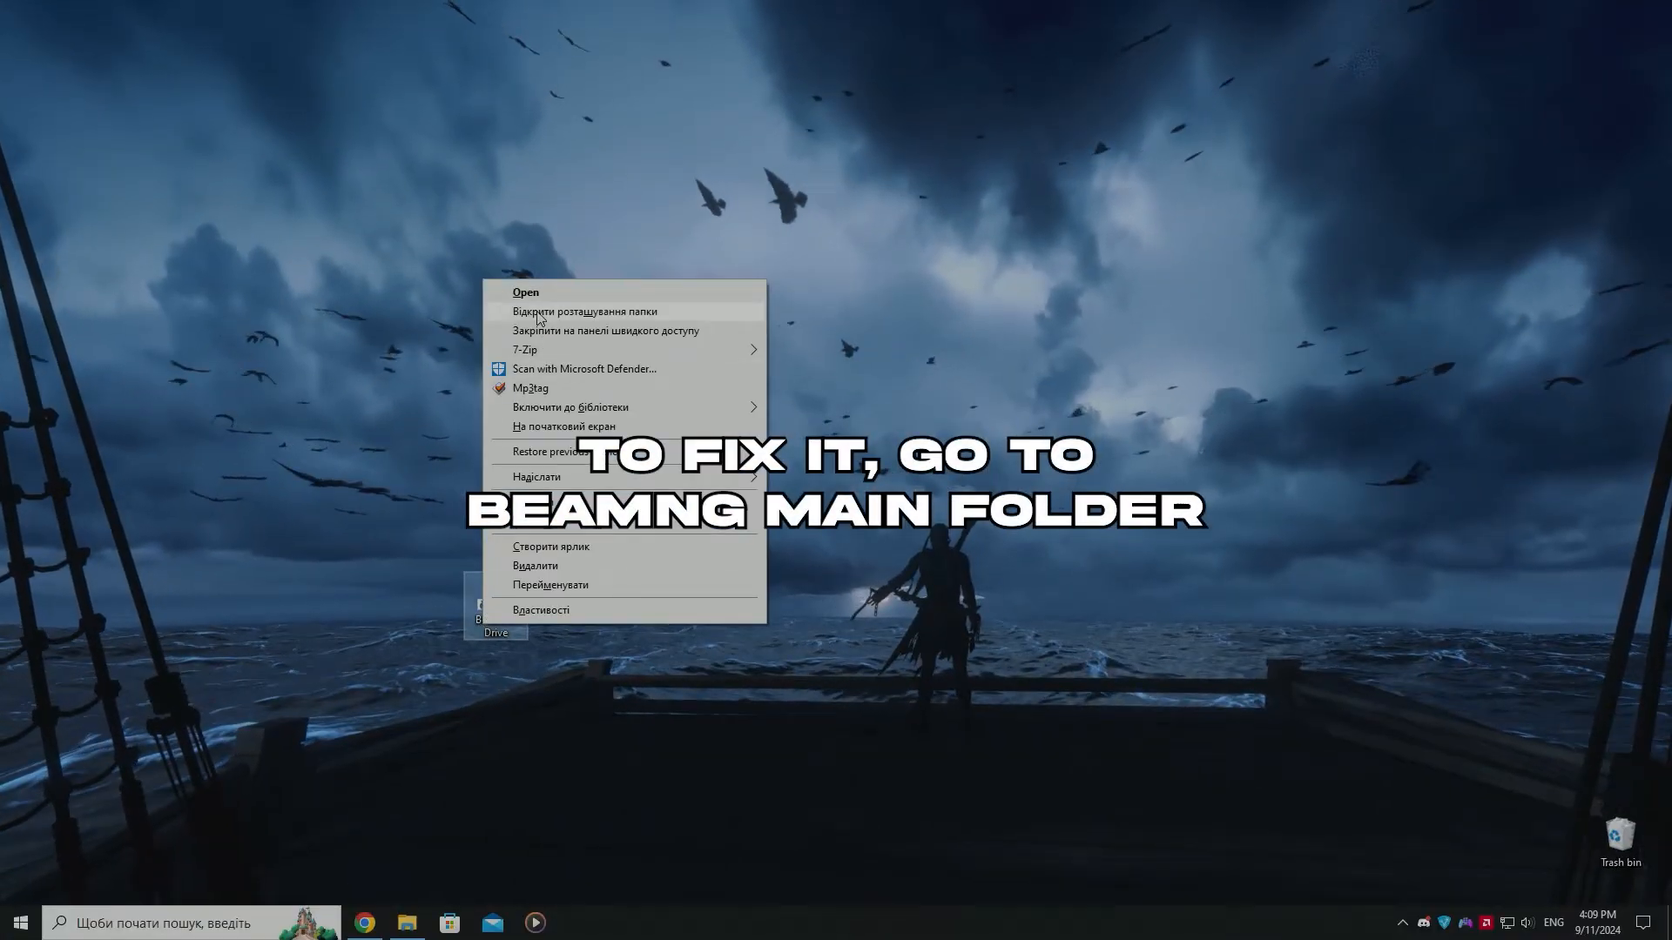
left_click(585, 312)
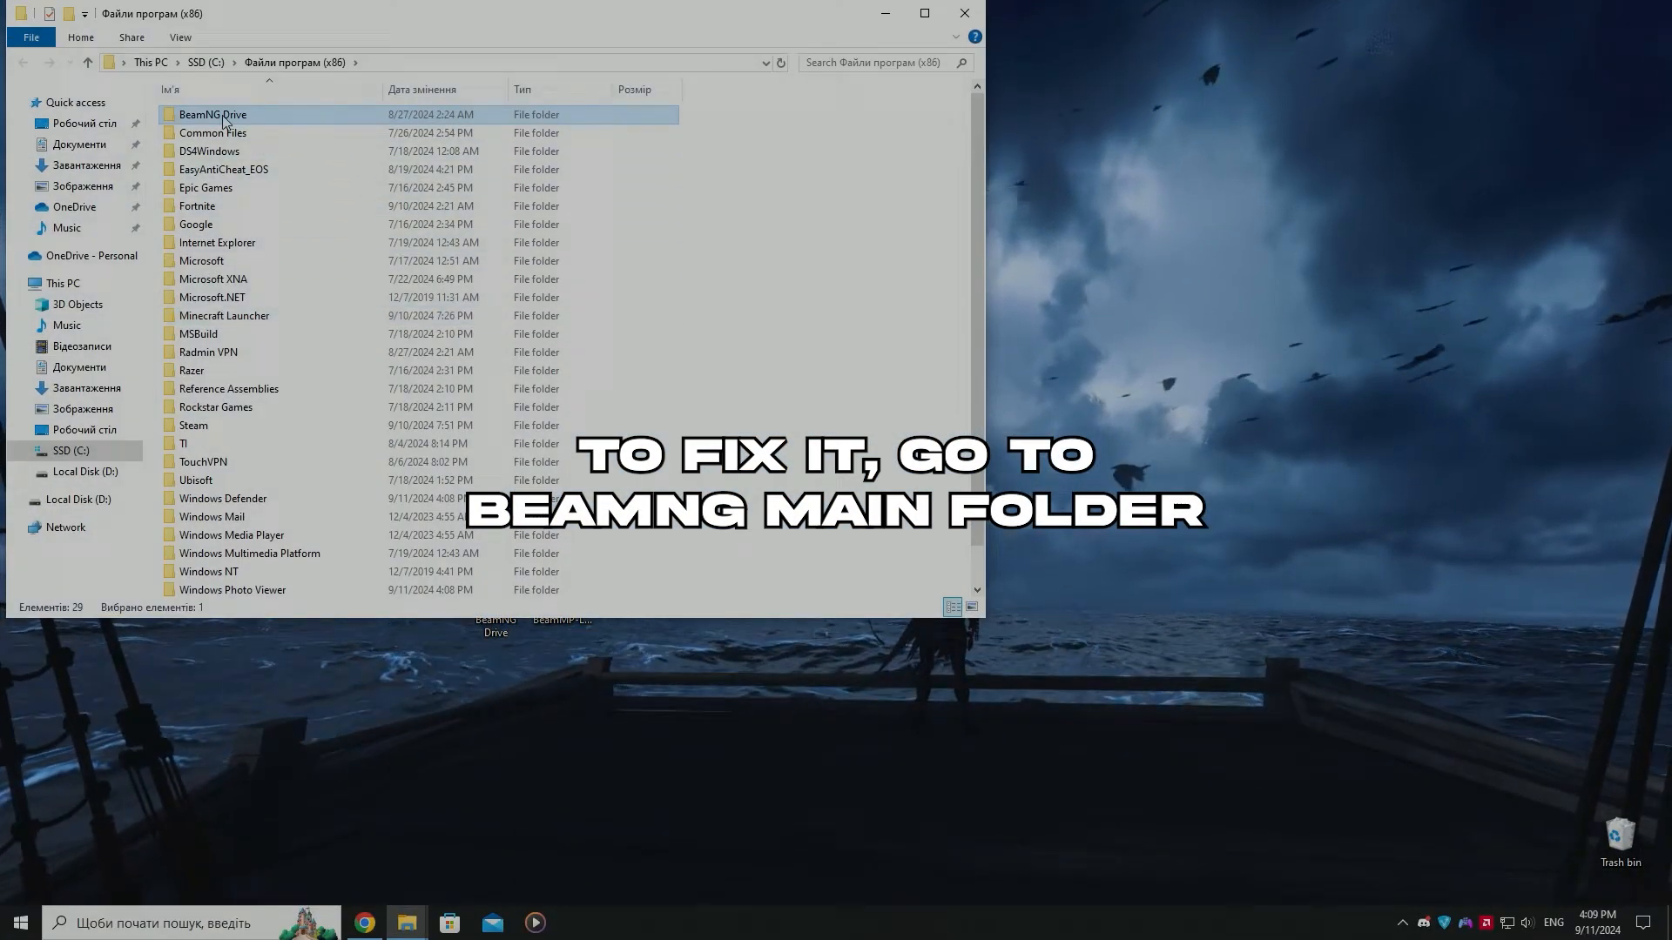
double_click(213, 115)
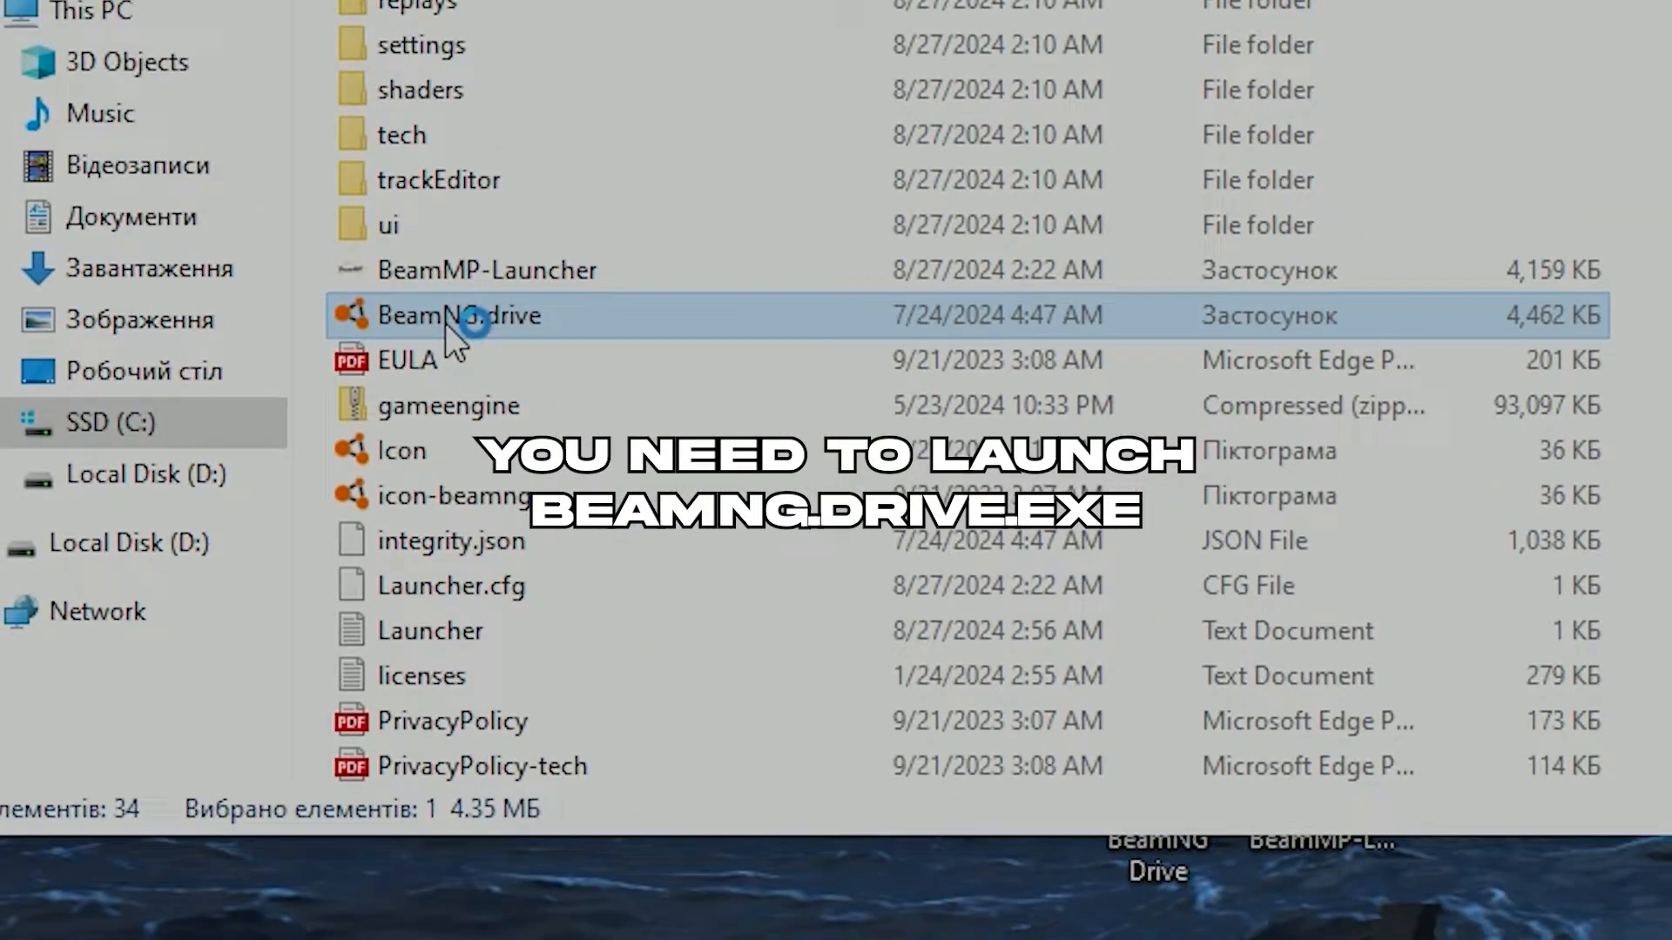
Run BeamNG.drive from the main folder and start it with the standard renderer
double_click(458, 315)
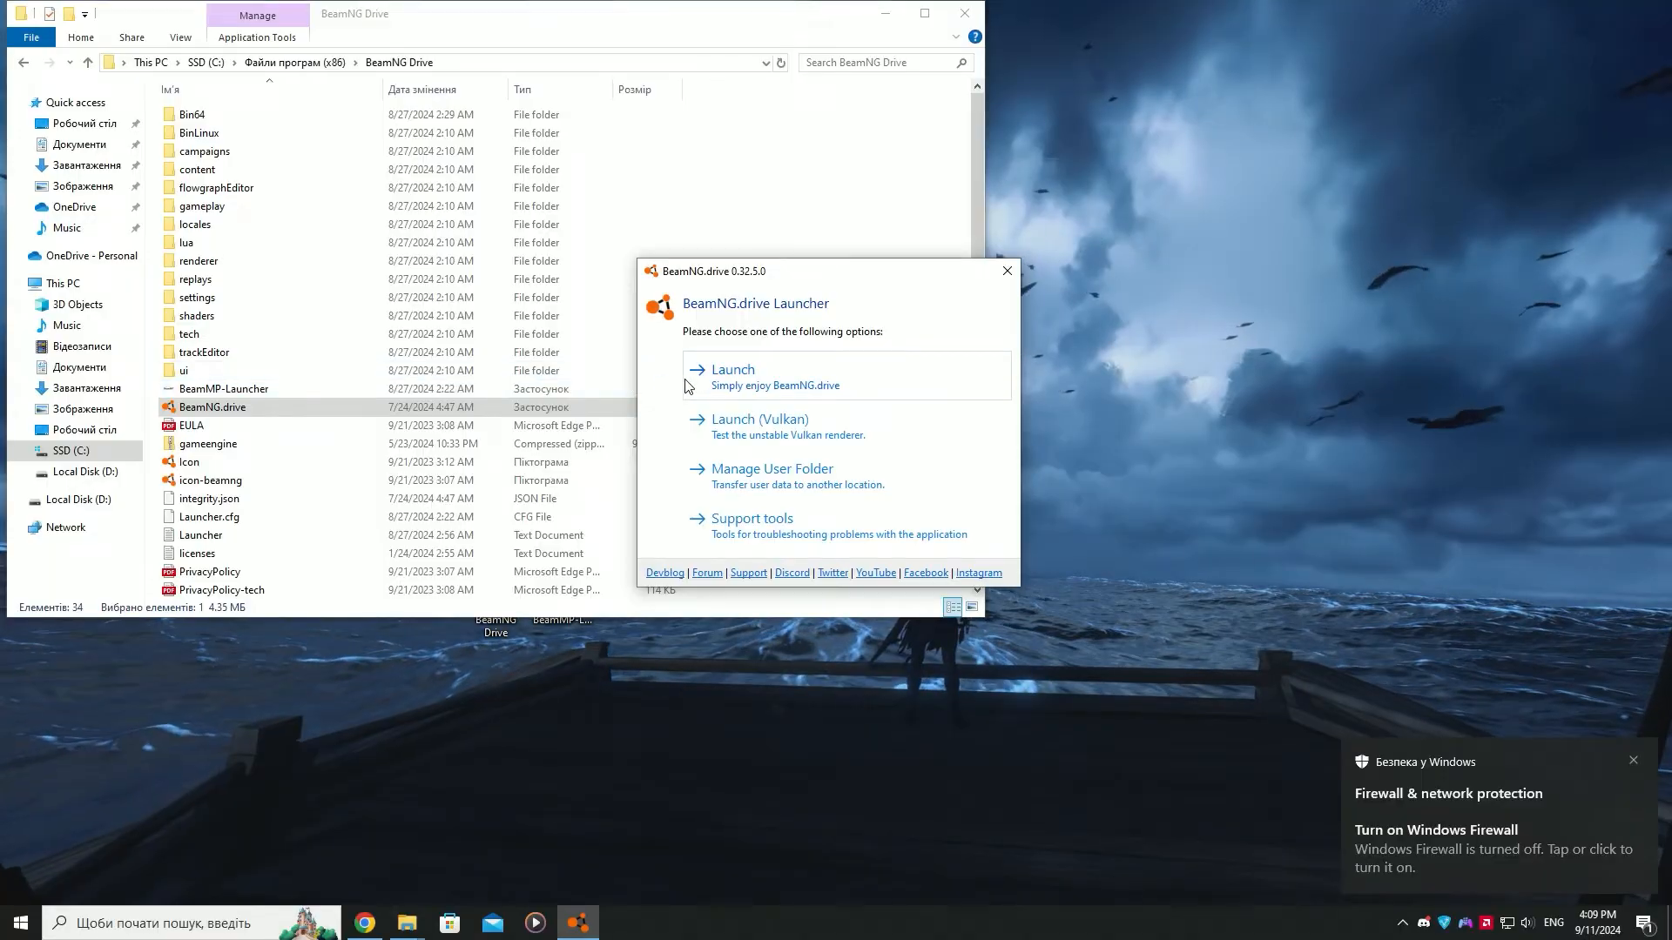
left_click(733, 369)
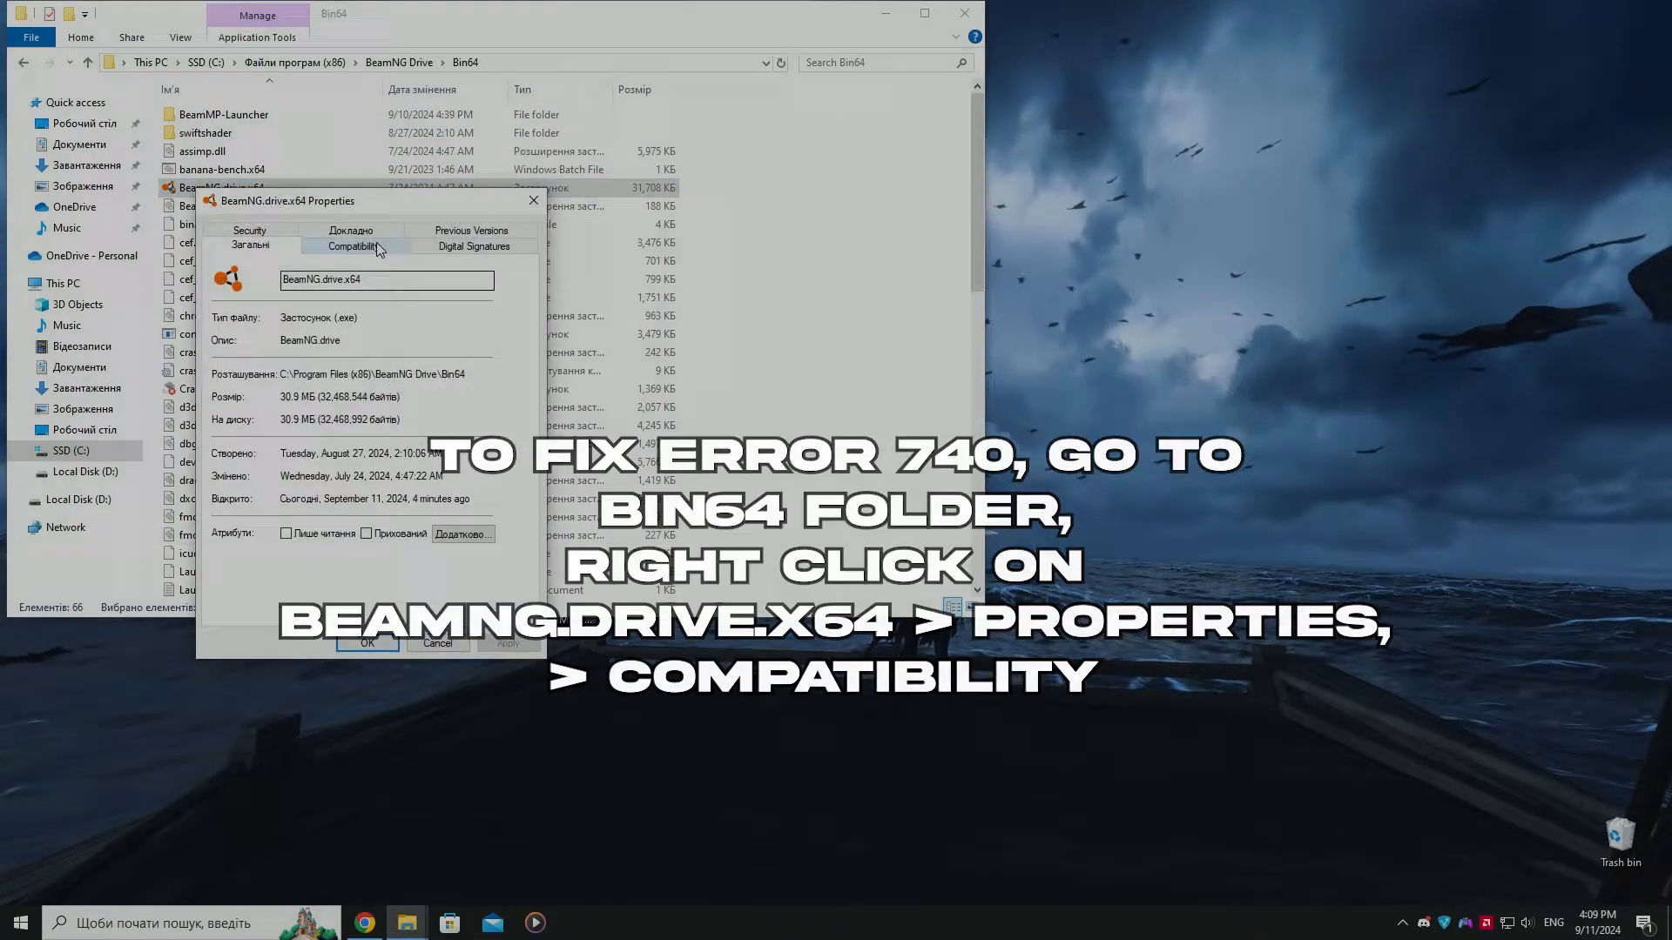
Confirm BeamNG.drive.x64's Compatibility settings with OK and return to the BeamNG Drive folder
left_click(350, 246)
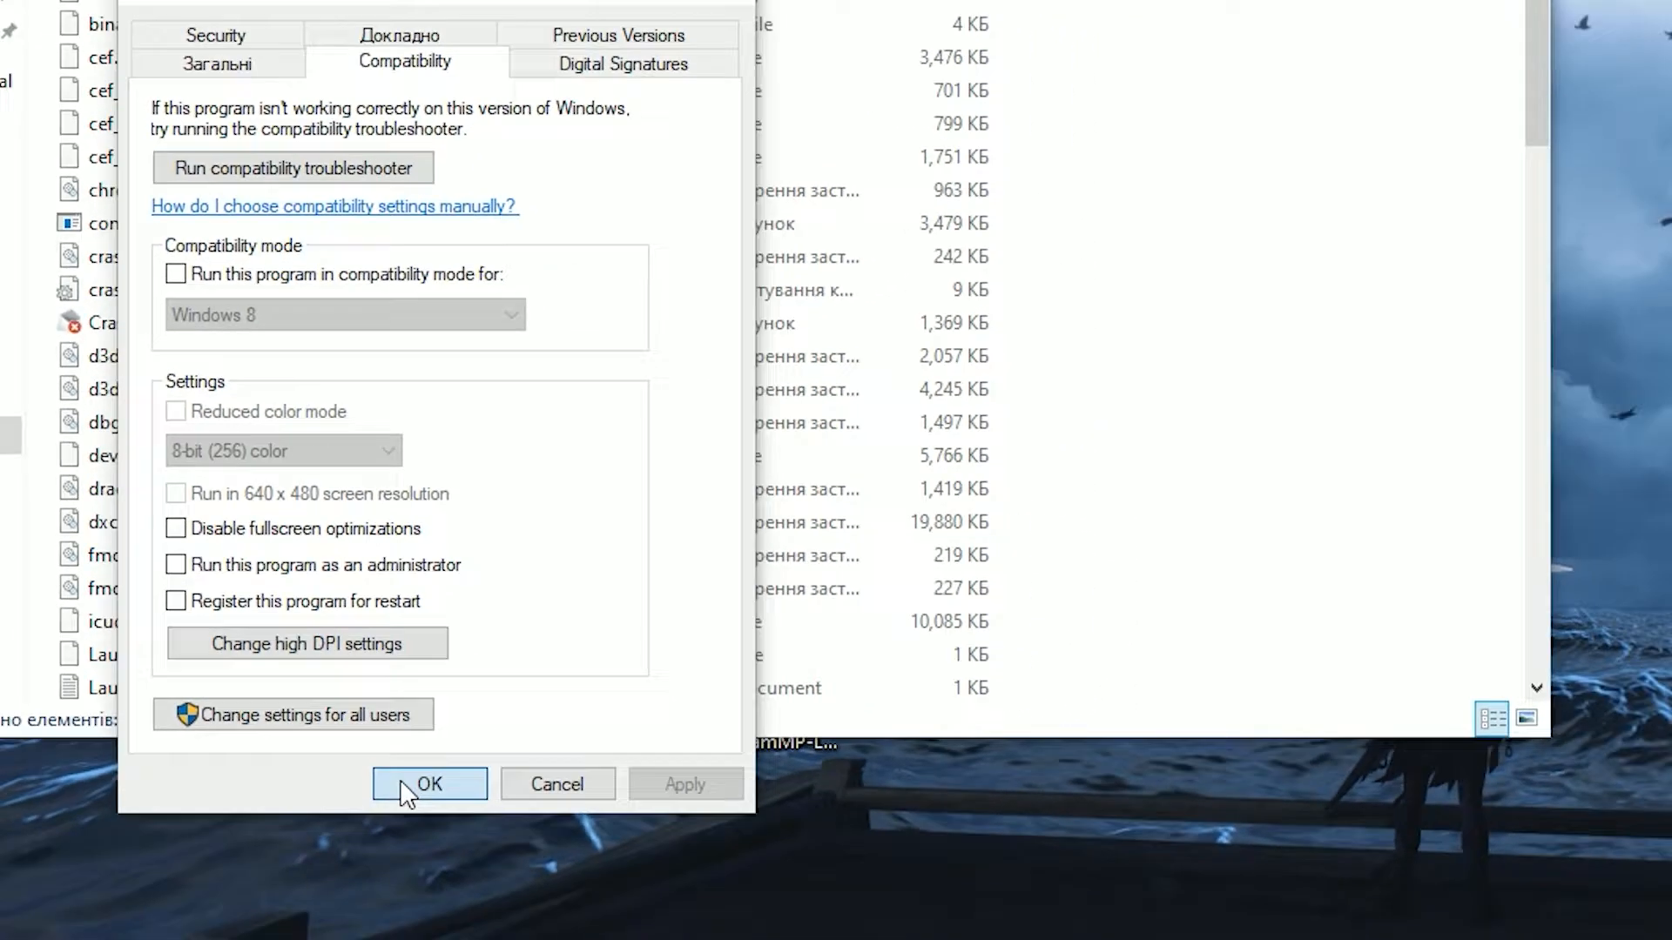
left_click(428, 783)
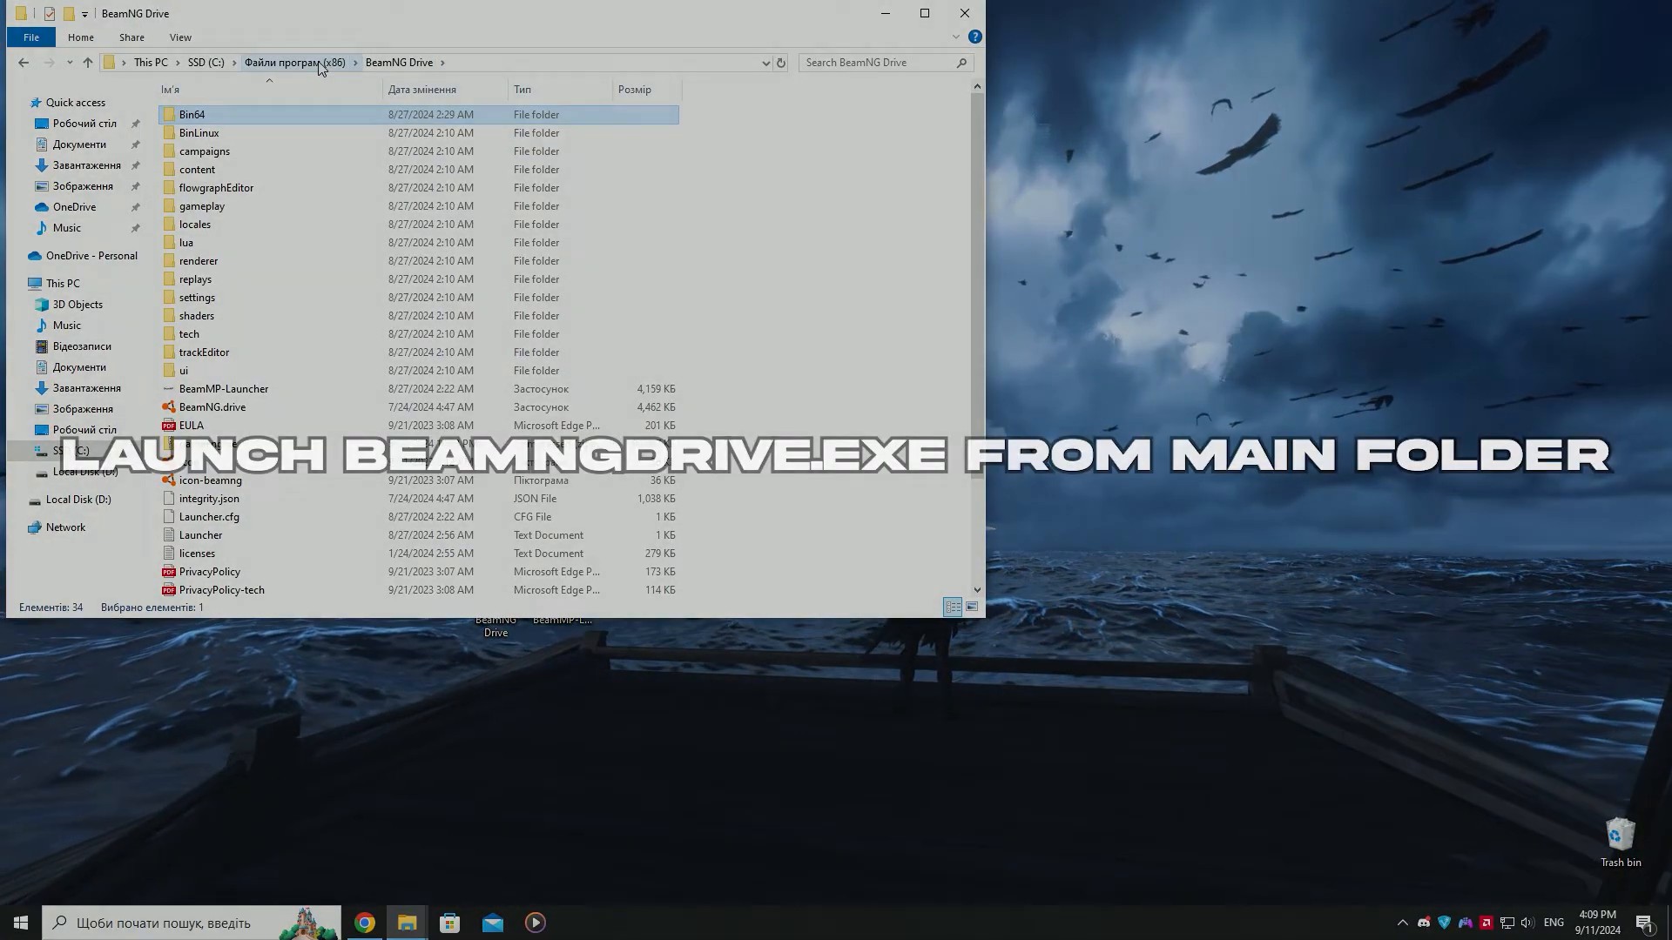
left_click(212, 406)
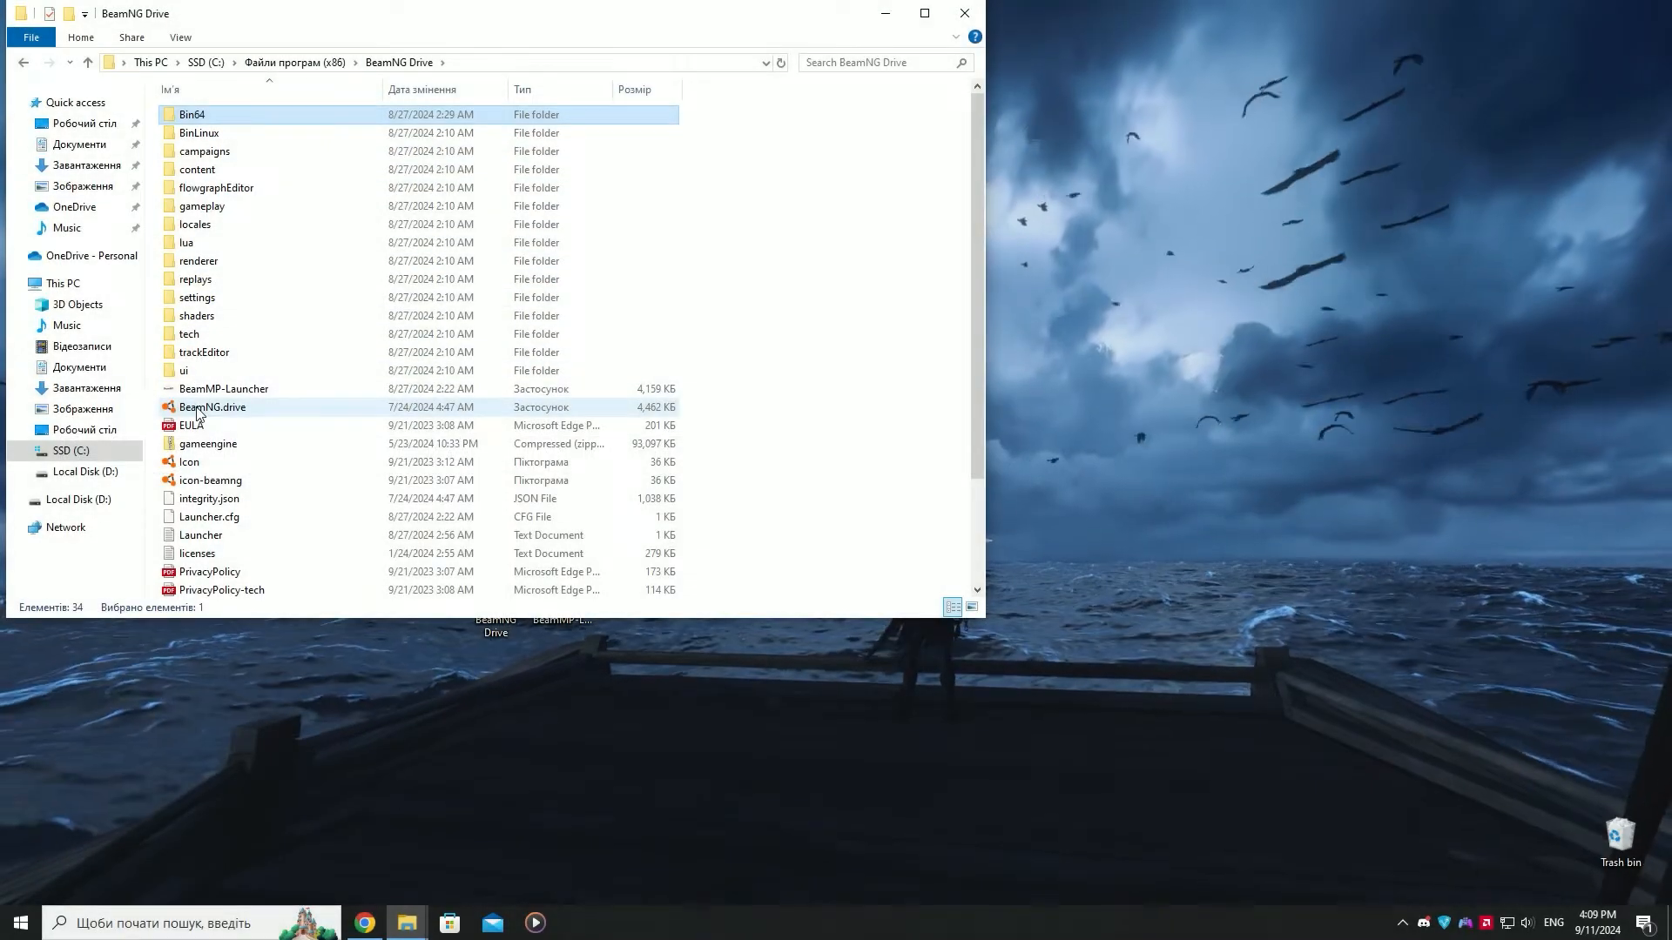